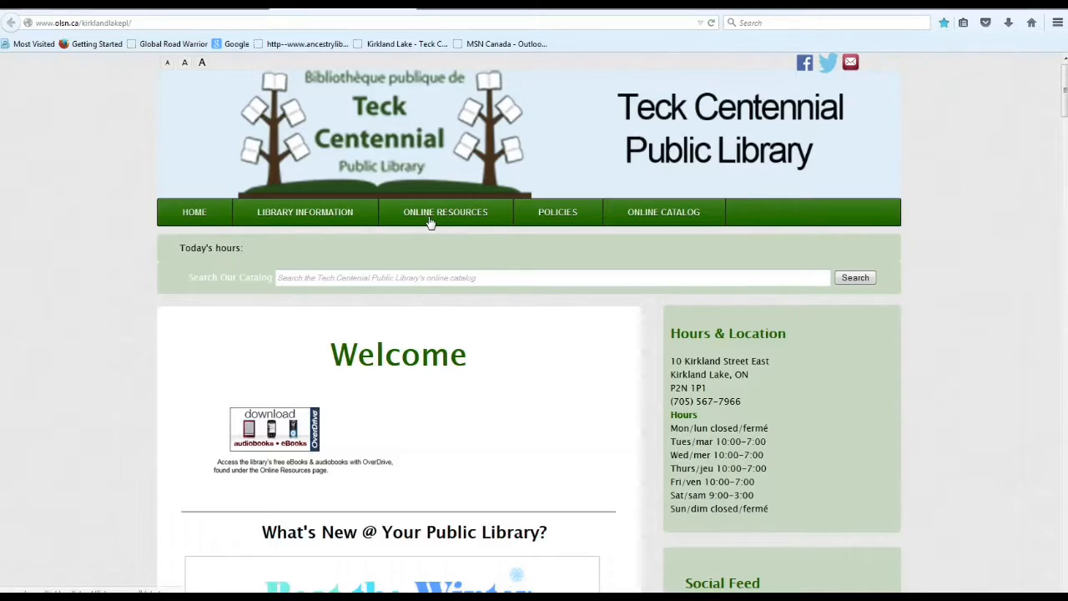
# Go to the library's Online Resources page and scroll to the Kids InfoBits entry.
pyautogui.click(446, 211)
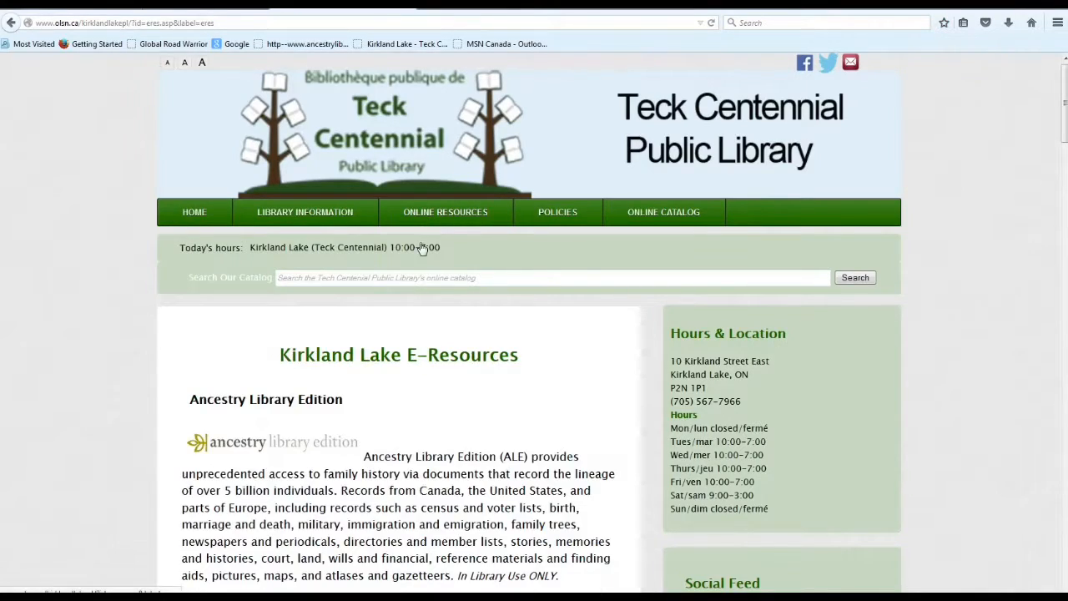
pyautogui.scroll(-3)
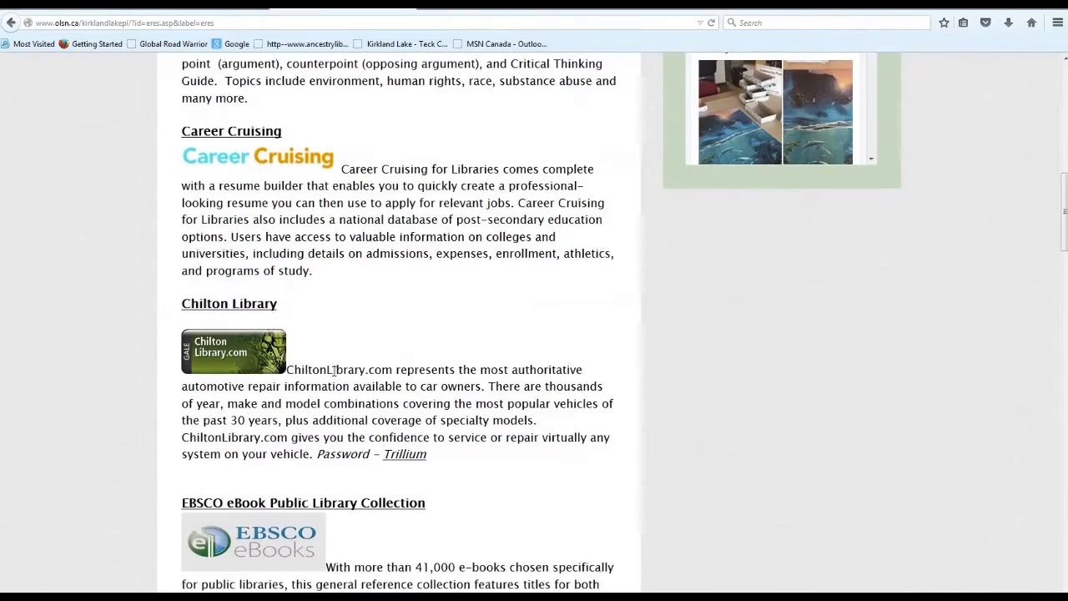
pyautogui.scroll(-3)
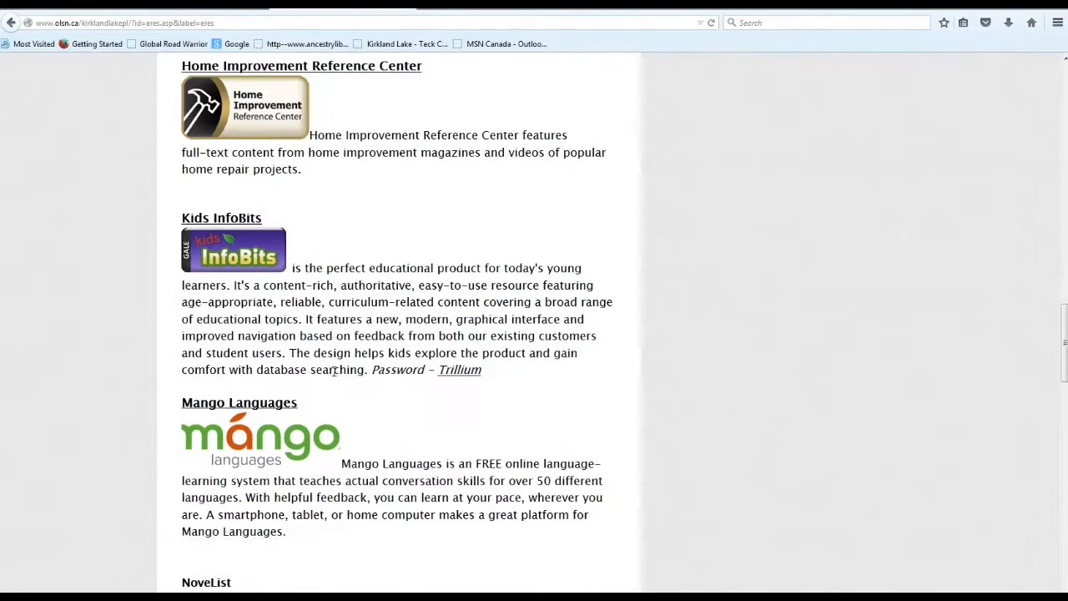
pyautogui.scroll(-3)
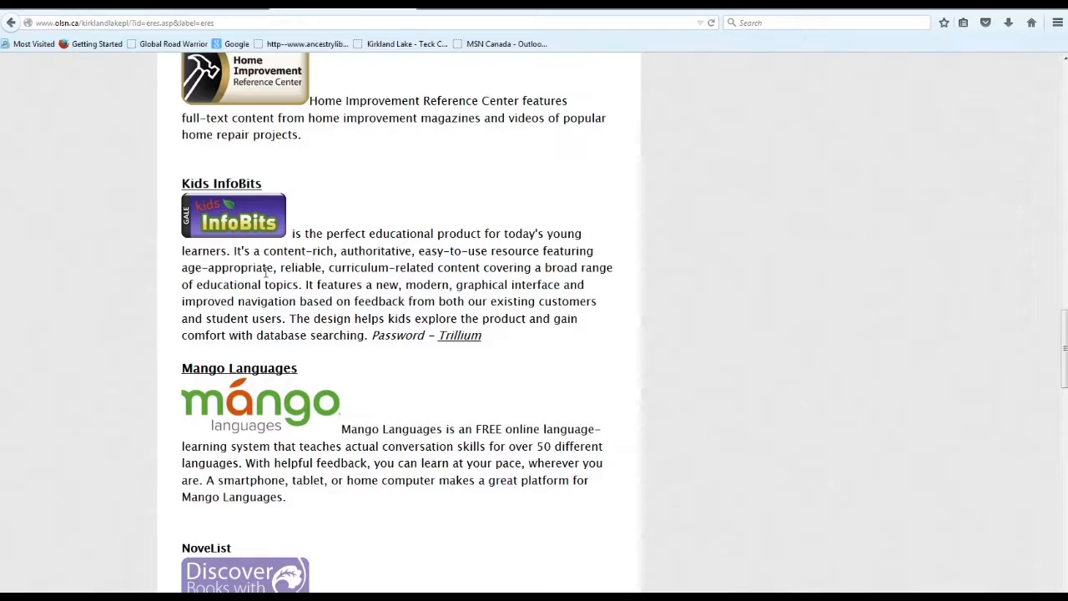
pyautogui.moveTo(480, 267)
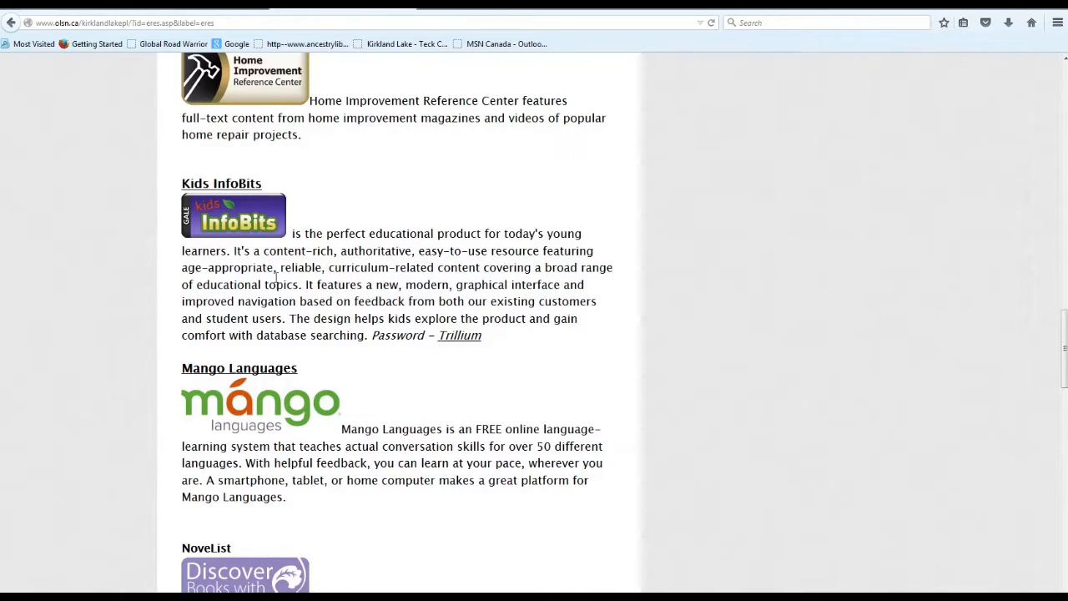
pyautogui.moveTo(315, 301)
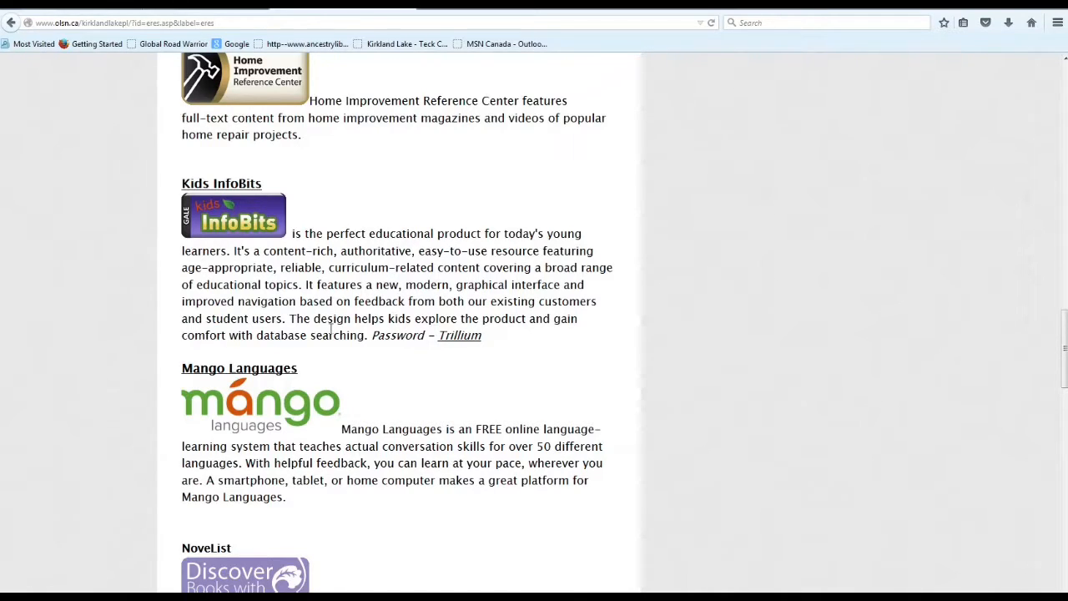
pyautogui.moveTo(521, 342)
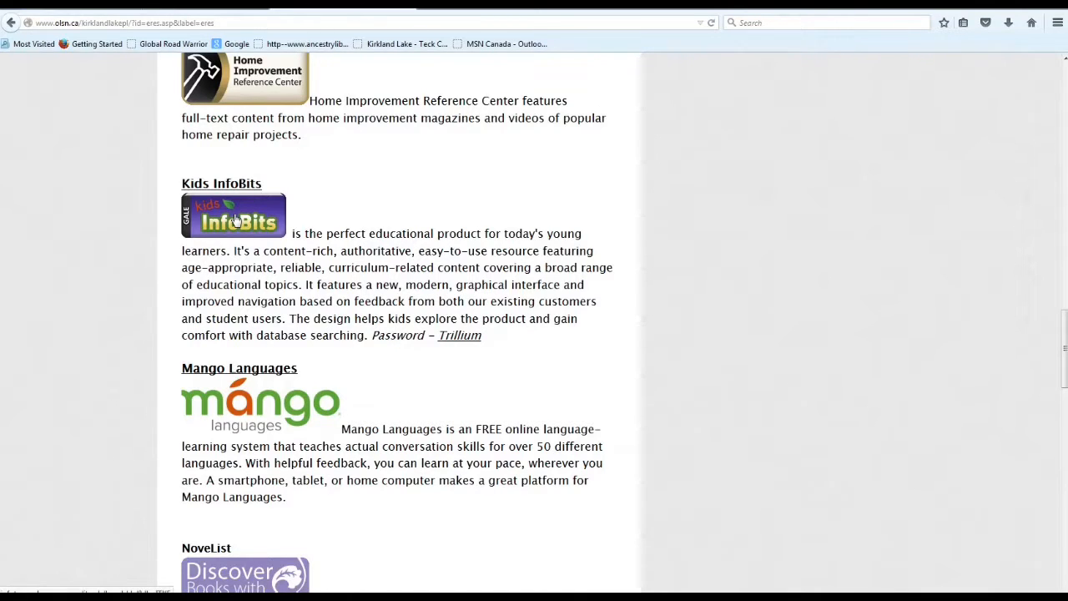
# Launch Kids InfoBits and choose Historical Figures under the People topic.
pyautogui.click(233, 215)
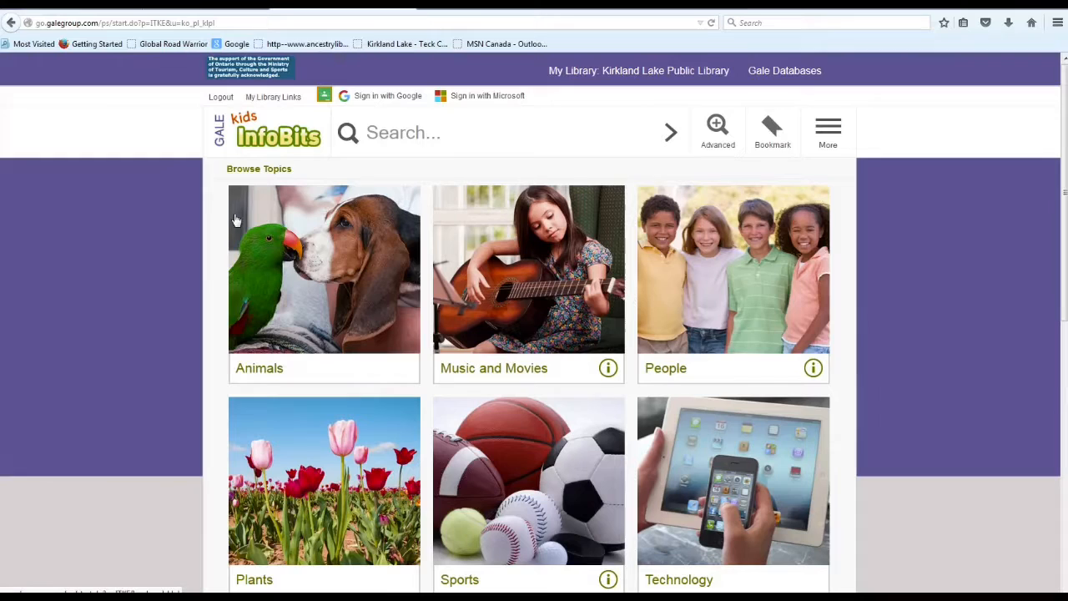
pyautogui.moveTo(4, 326)
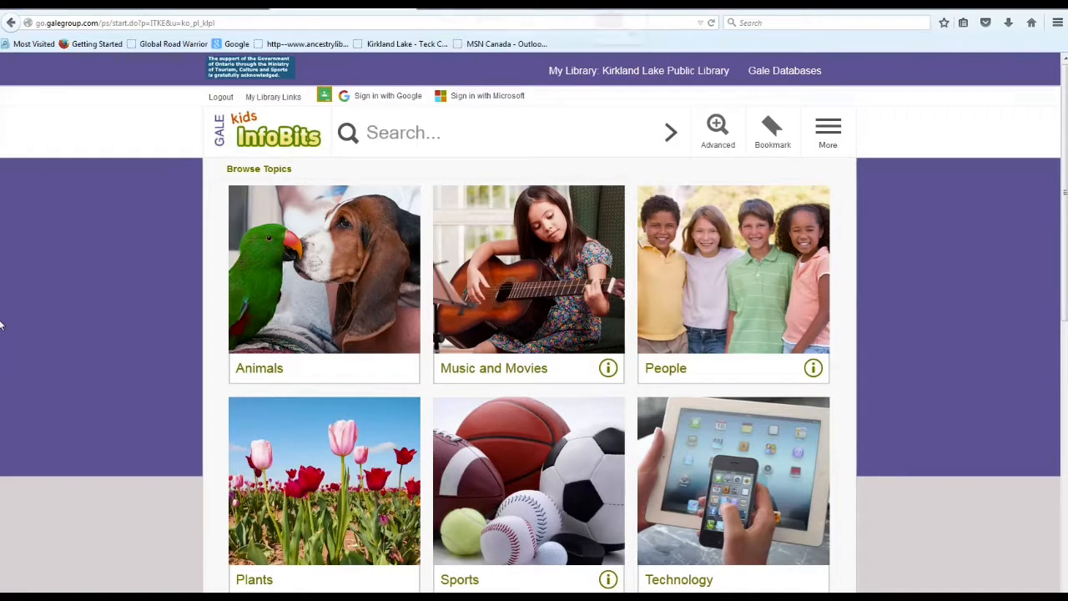
pyautogui.moveTo(442, 197)
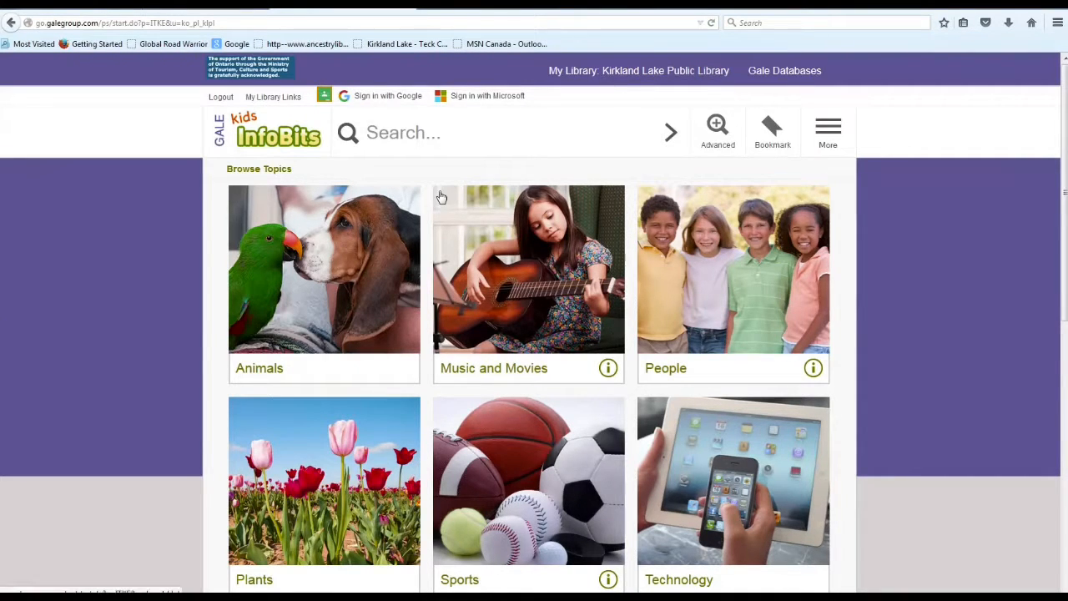
pyautogui.scroll(-3)
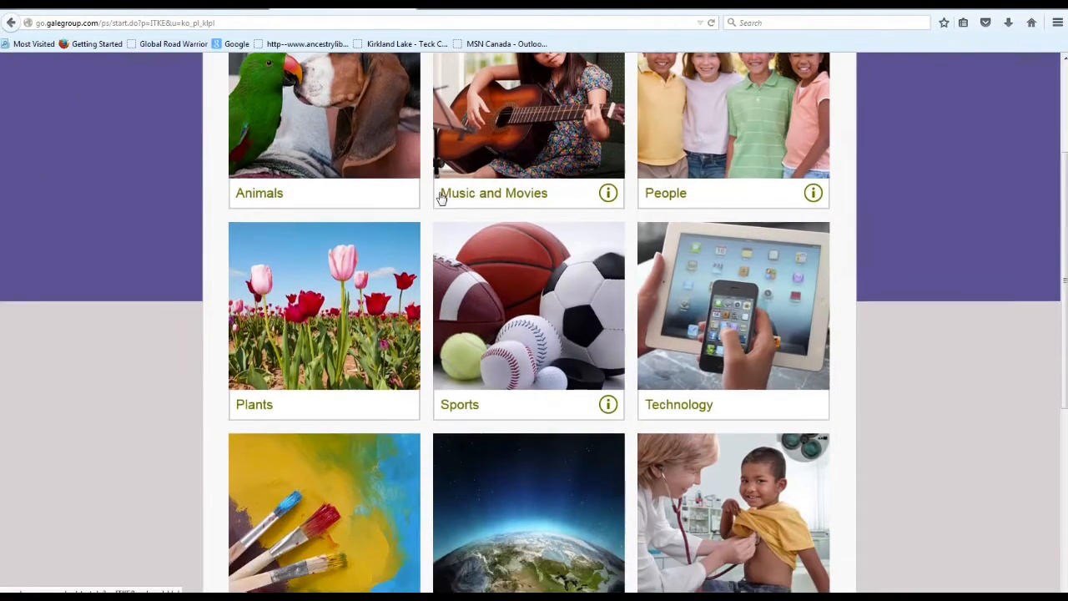
pyautogui.scroll(-3)
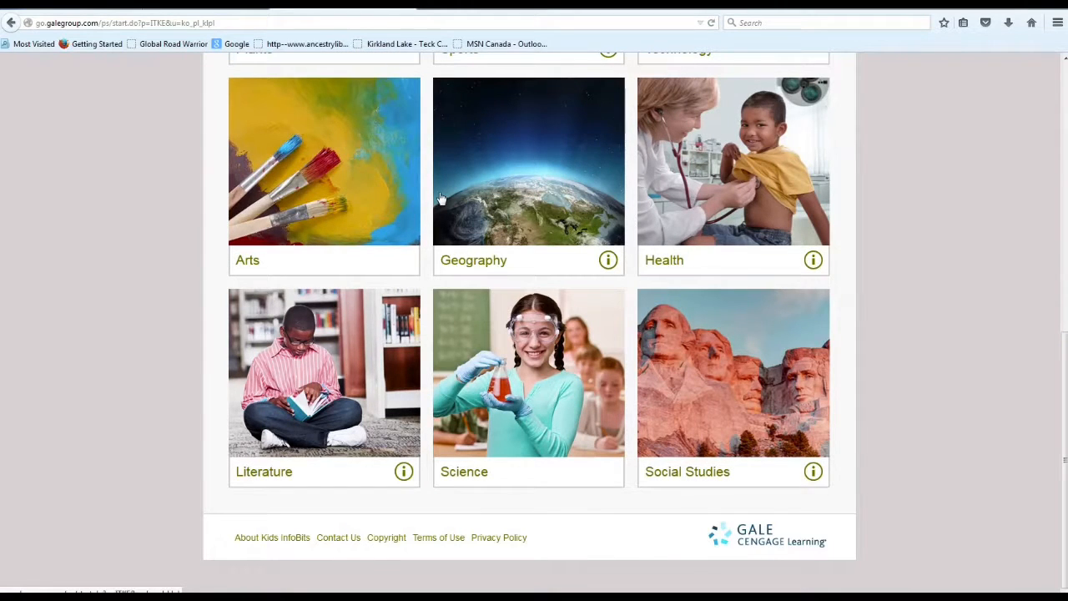
pyautogui.scroll(3)
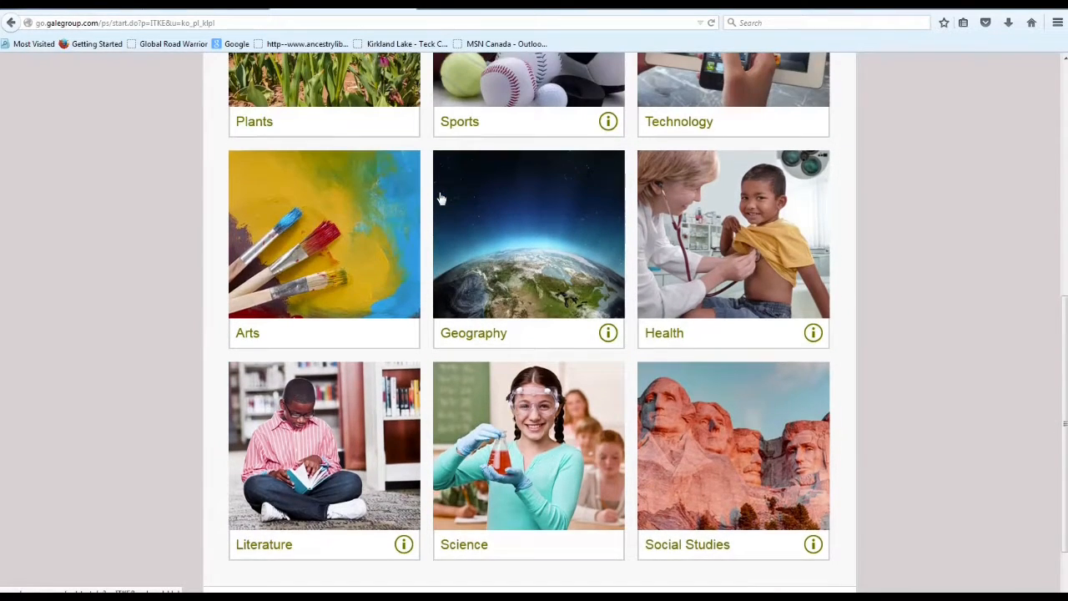
pyautogui.scroll(3)
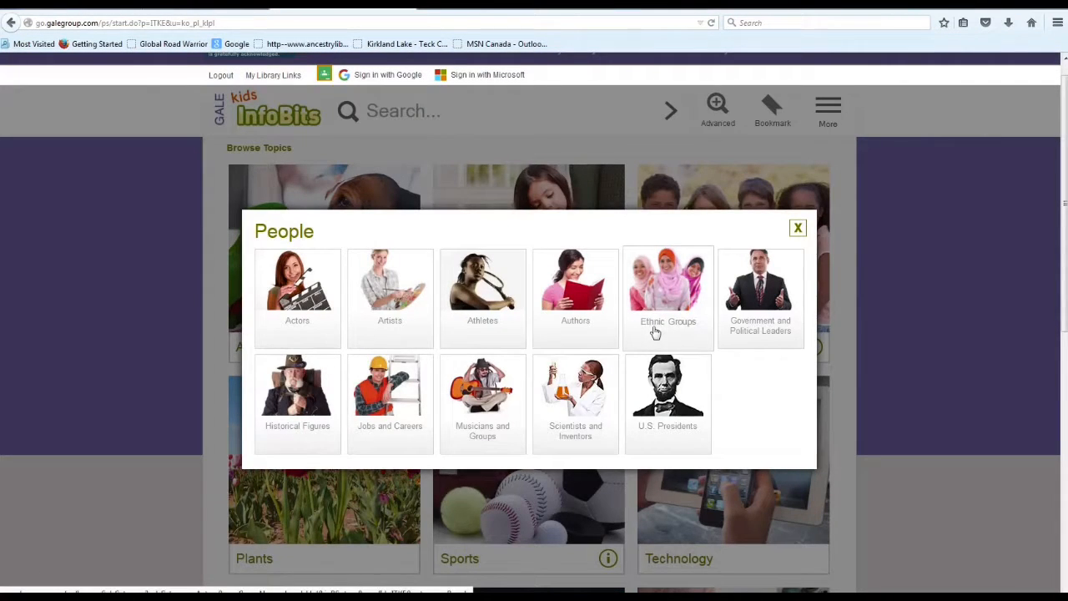
pyautogui.moveTo(421, 353)
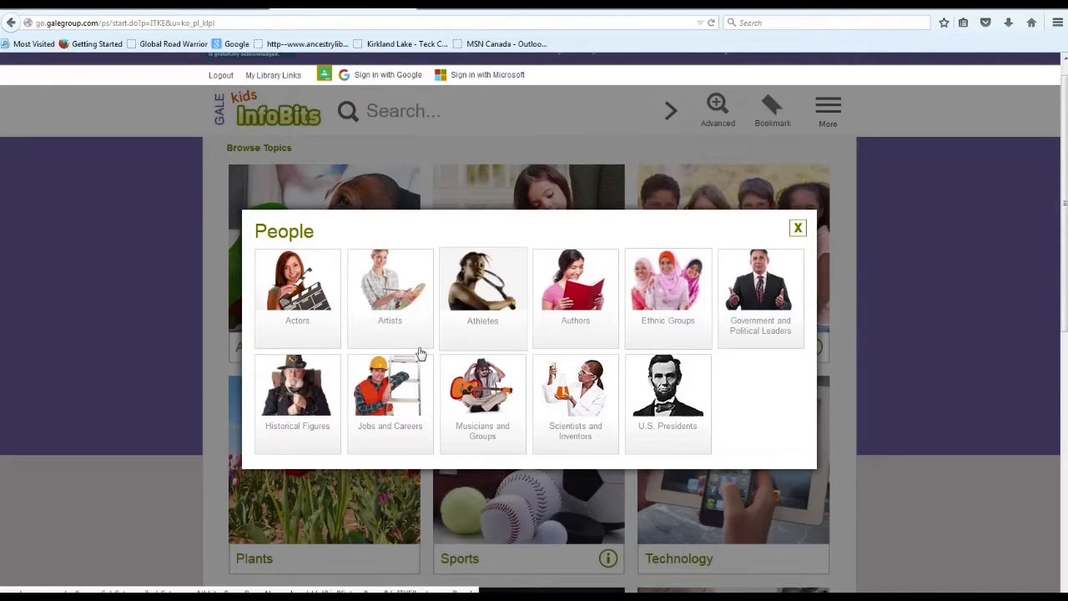
pyautogui.click(297, 396)
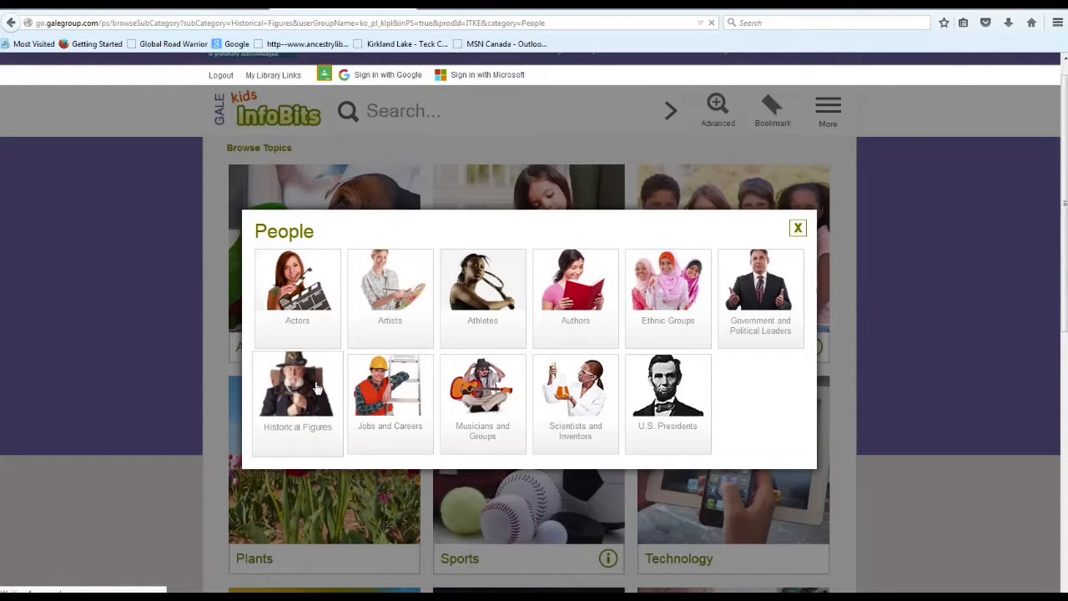
pyautogui.click(297, 401)
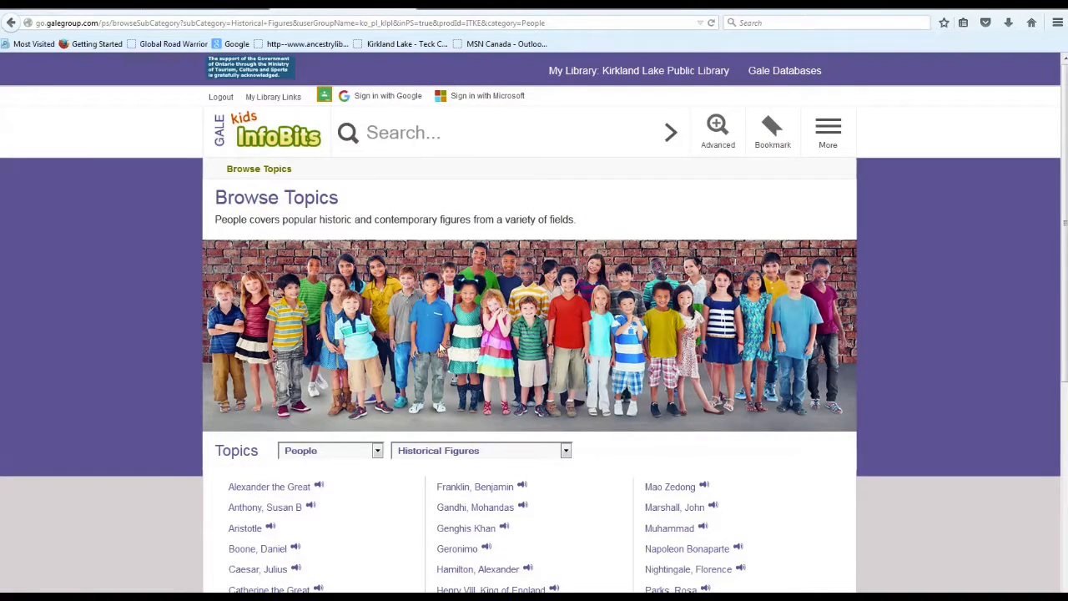
pyautogui.scroll(-3)
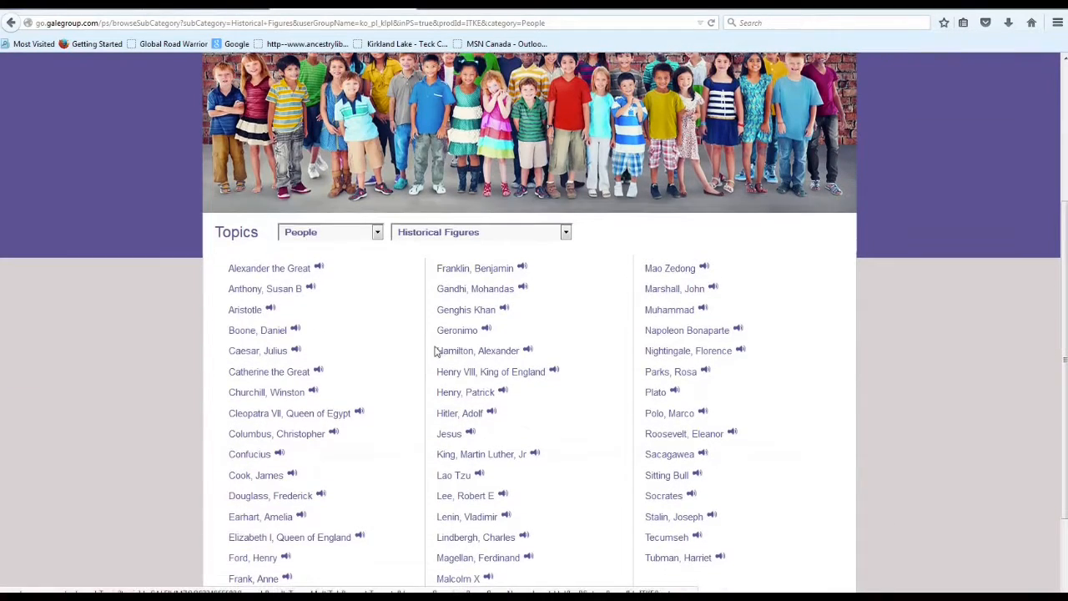
pyautogui.click(376, 232)
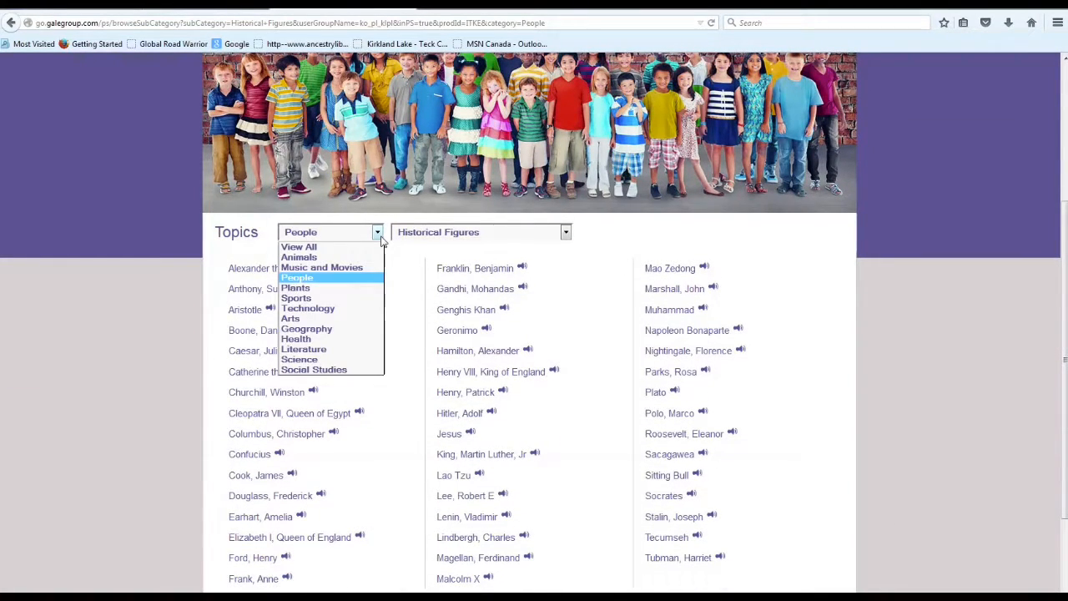
pyautogui.moveTo(498, 238)
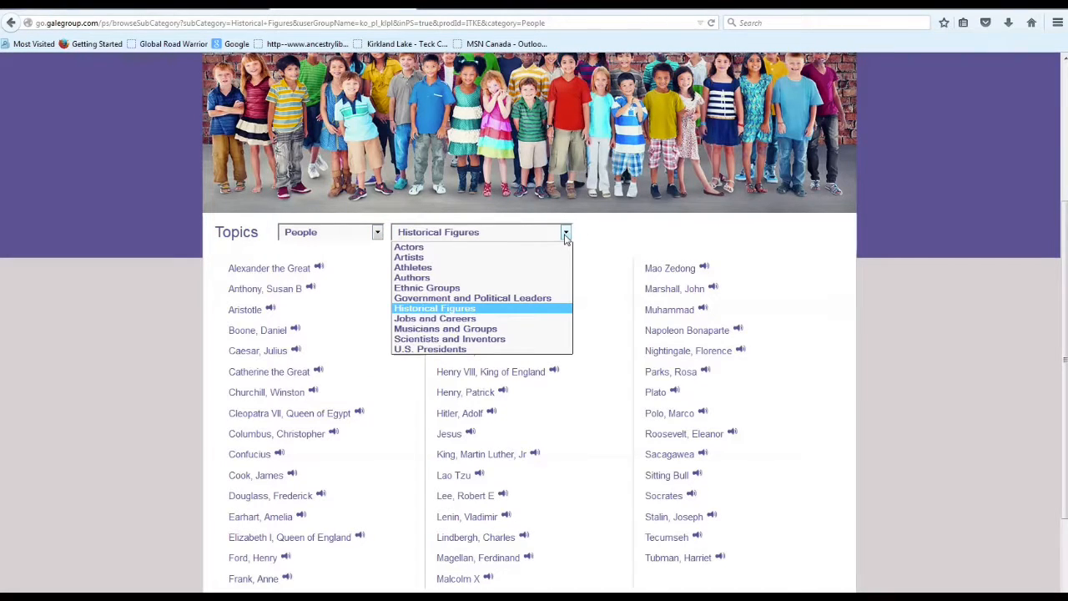
pyautogui.click(435, 308)
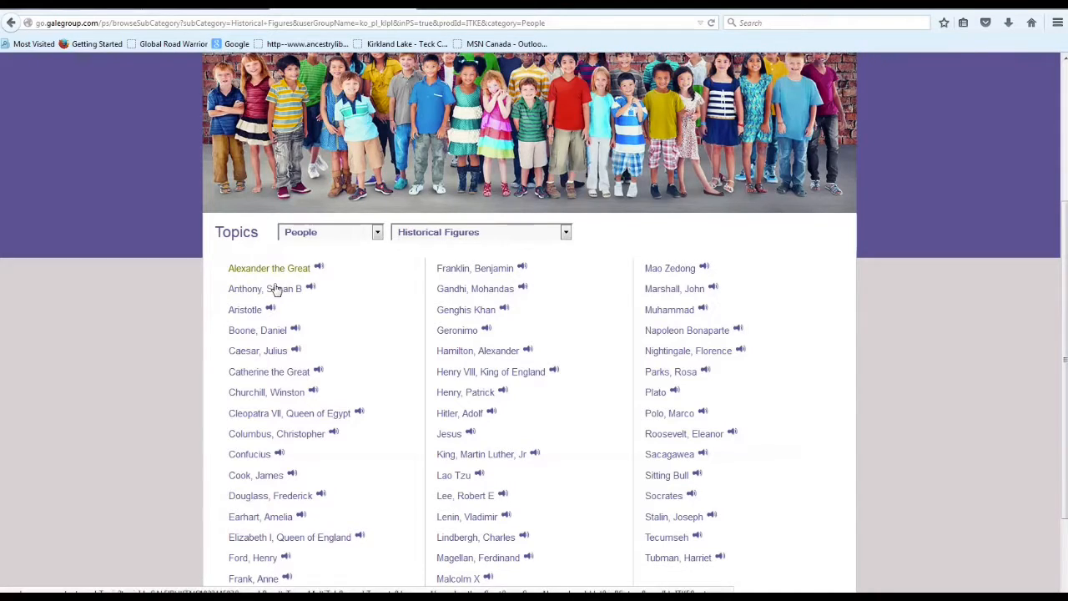
pyautogui.scroll(-3)
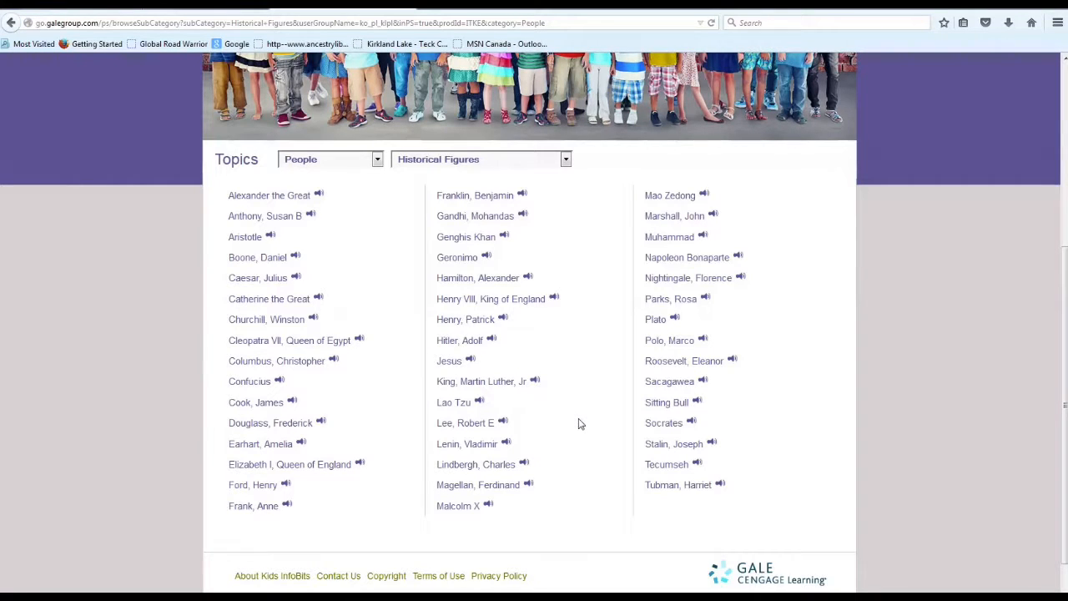
pyautogui.moveTo(675, 484)
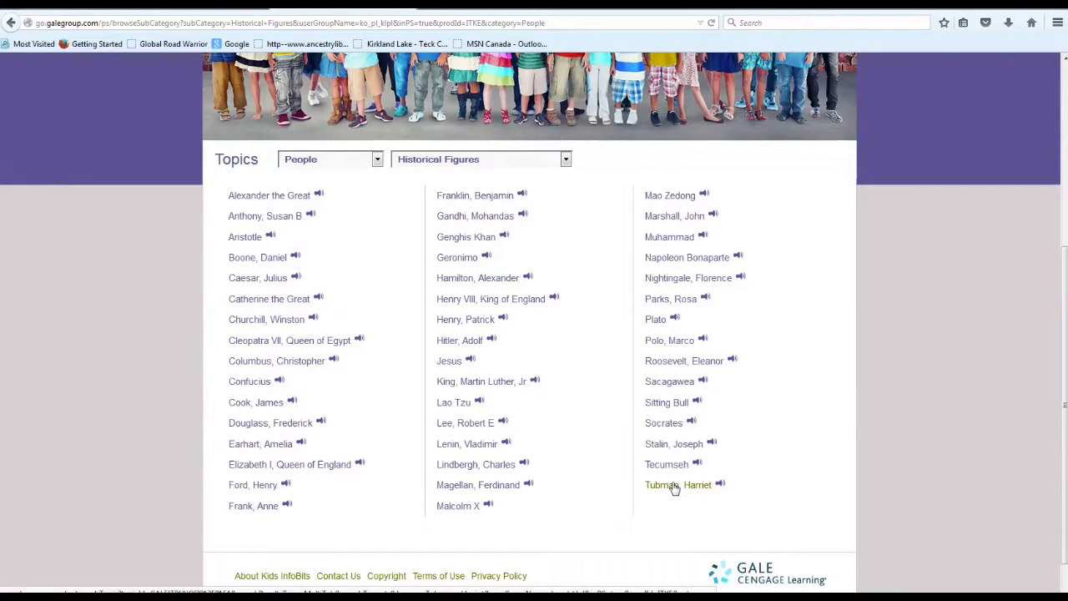
# Show the 'Tubman, Harriet' results and scroll through the books and biographies.
pyautogui.click(676, 484)
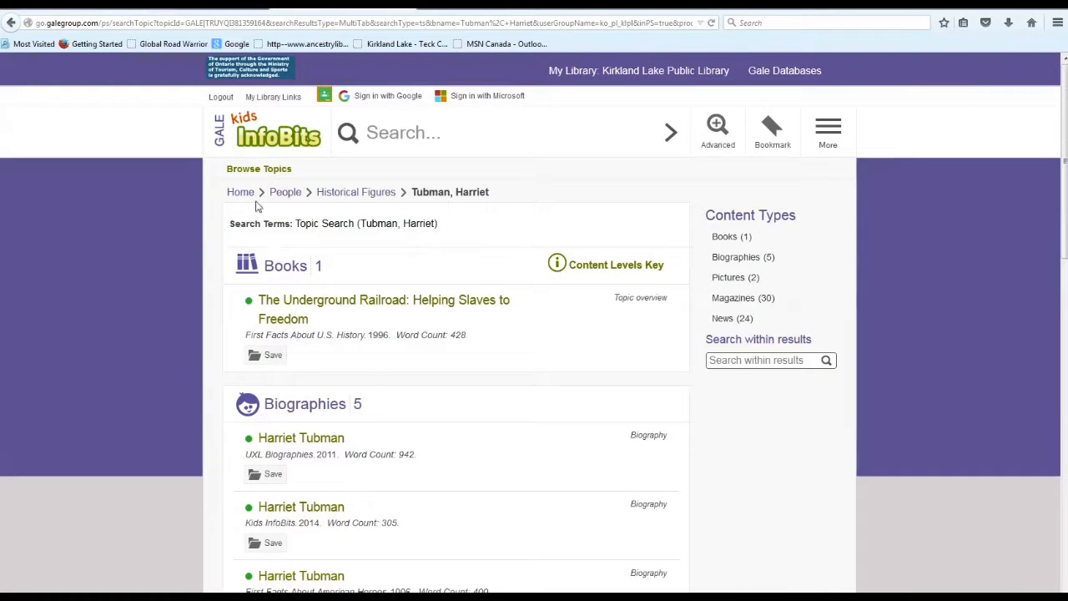
pyautogui.moveTo(479, 217)
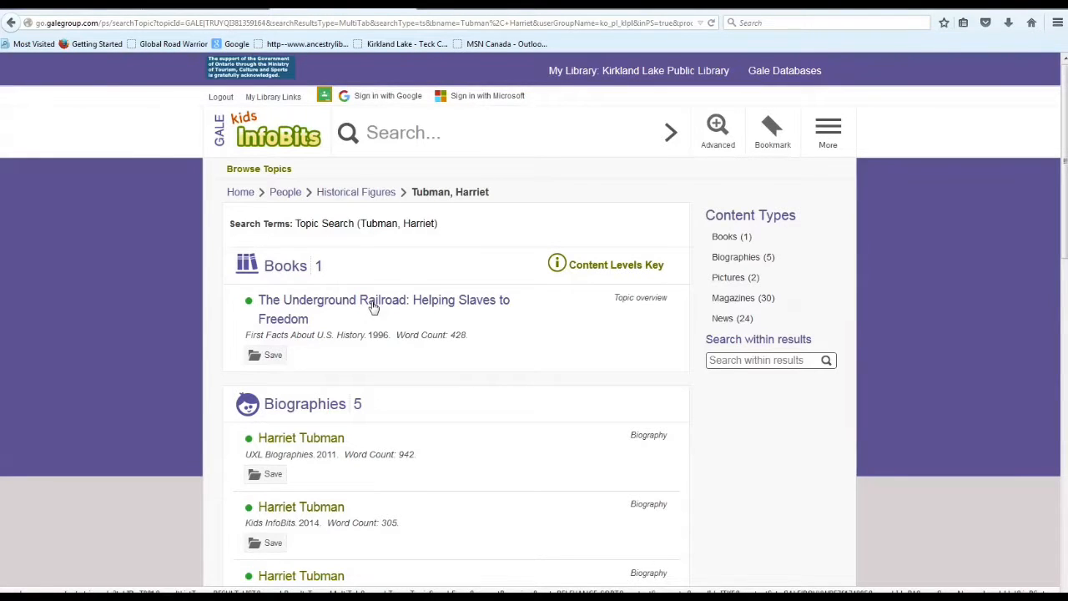
pyautogui.scroll(-3)
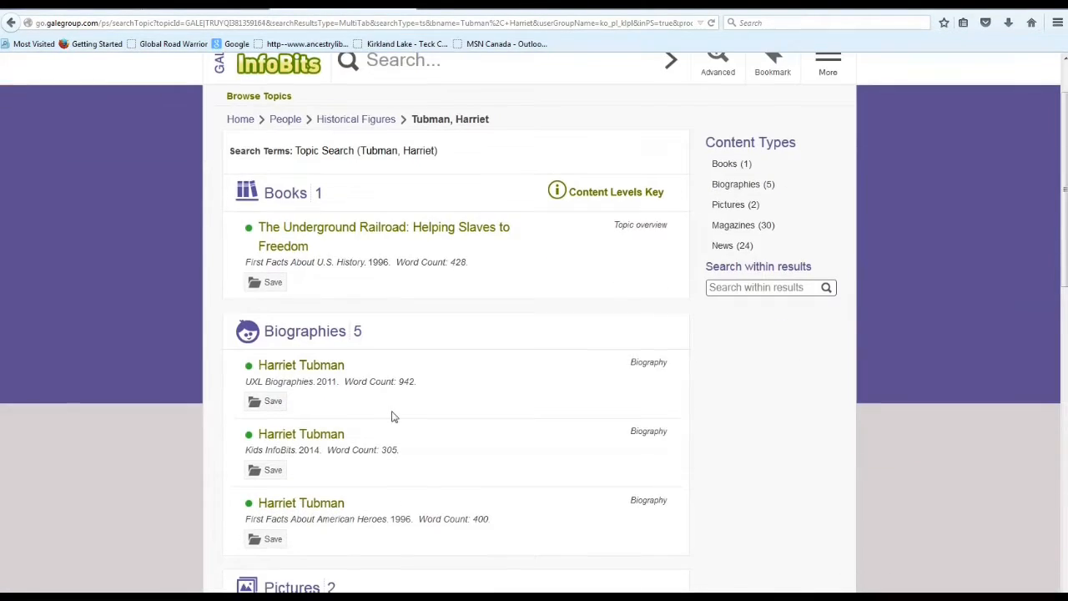
pyautogui.scroll(-3)
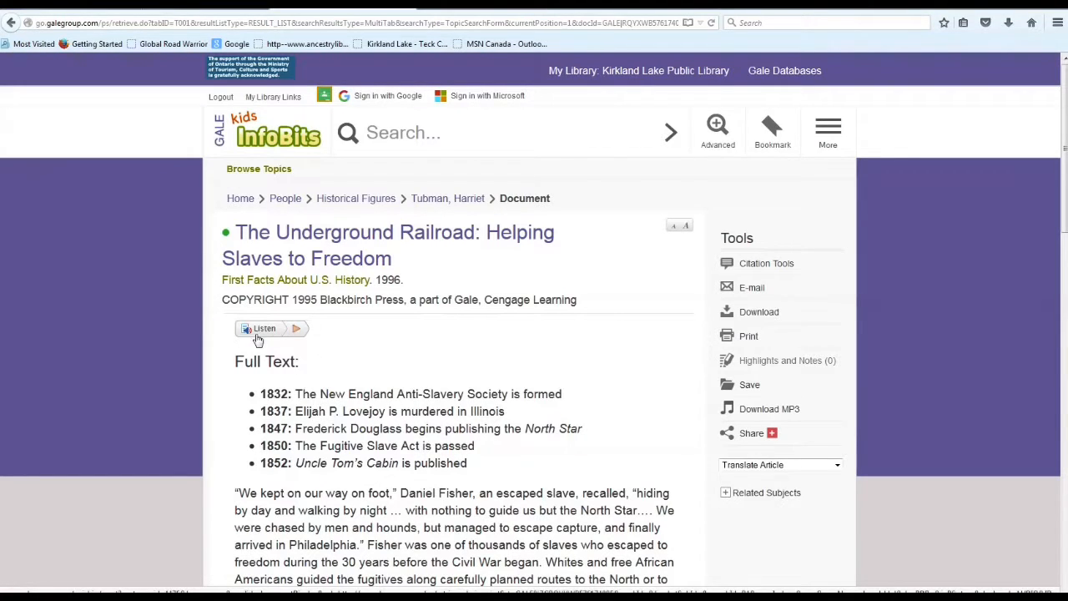
# Read the Underground Railroad article down to its source citation, then return to the top.
pyautogui.scroll(-3)
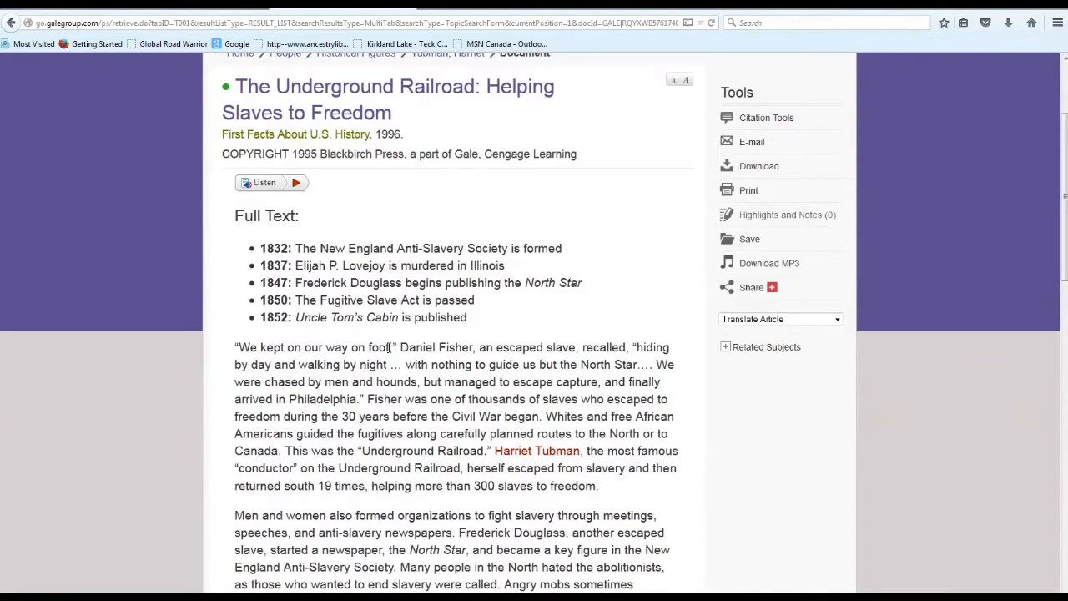
pyautogui.scroll(-3)
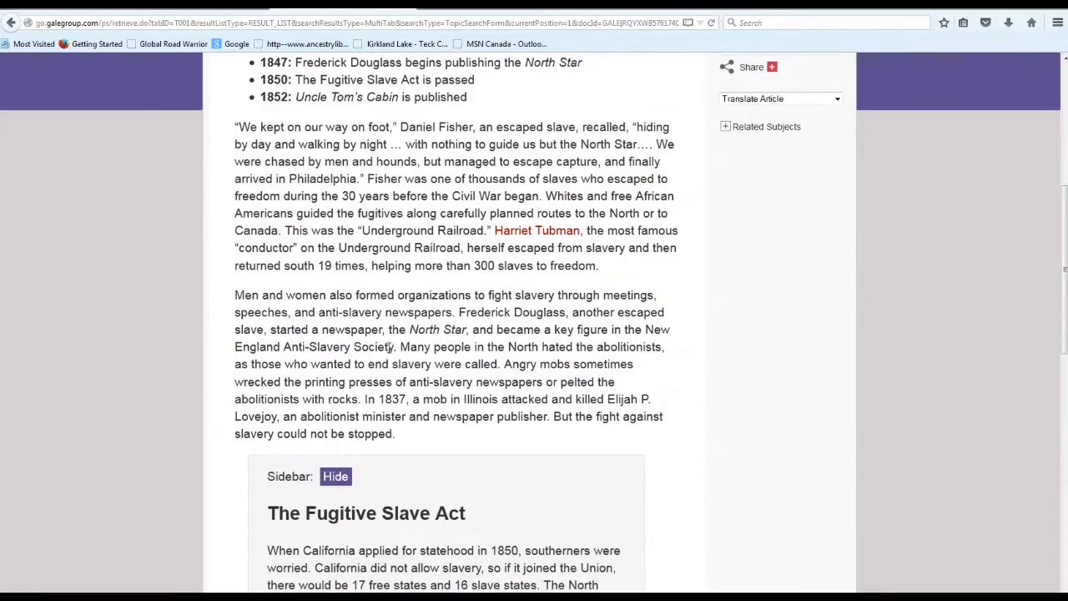
pyautogui.scroll(-3)
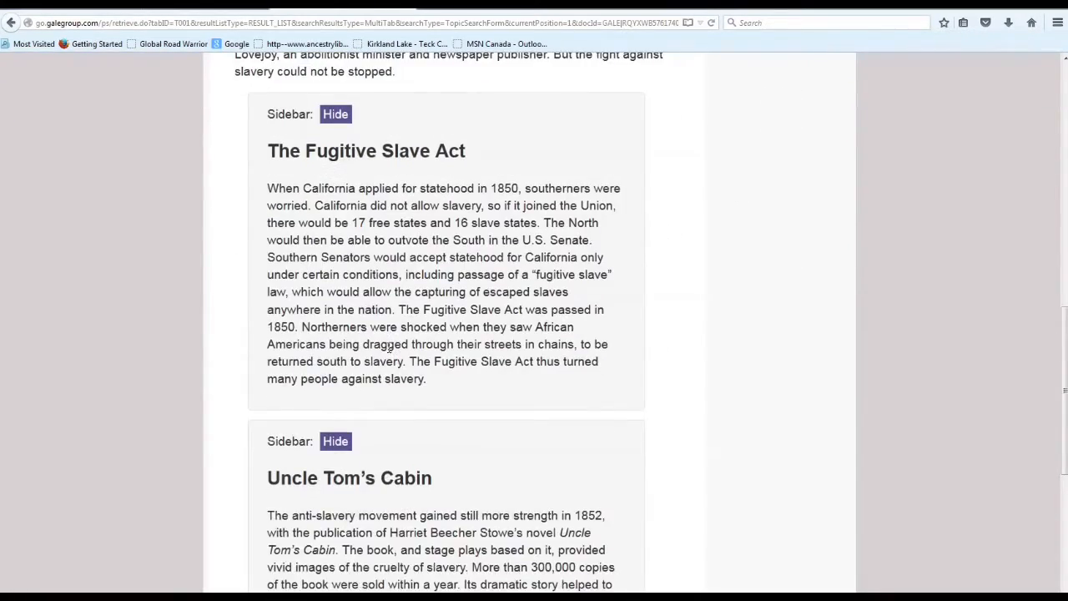
pyautogui.scroll(-3)
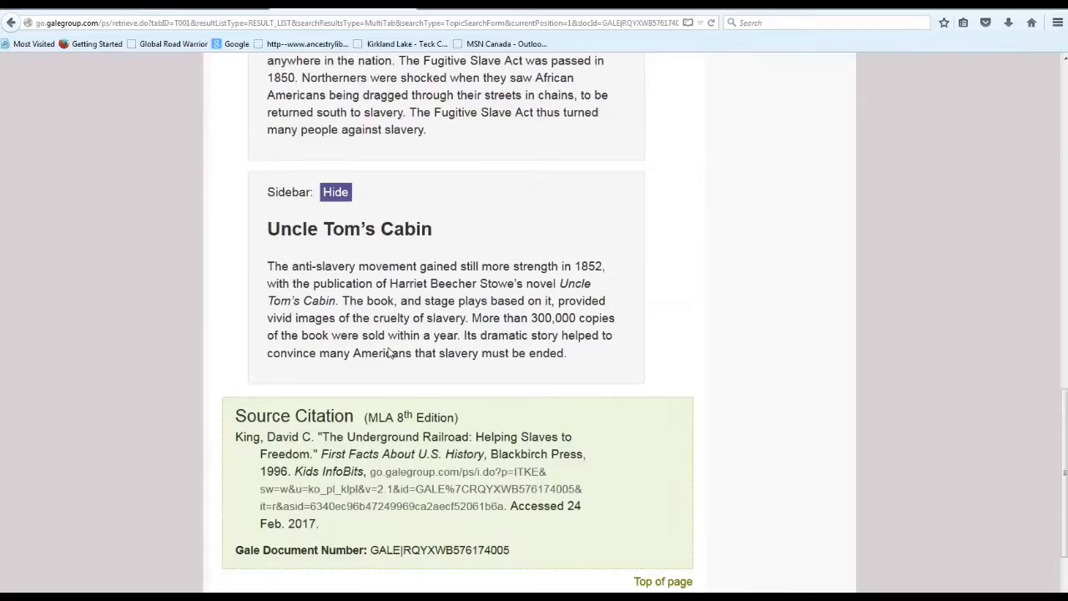
pyautogui.scroll(-3)
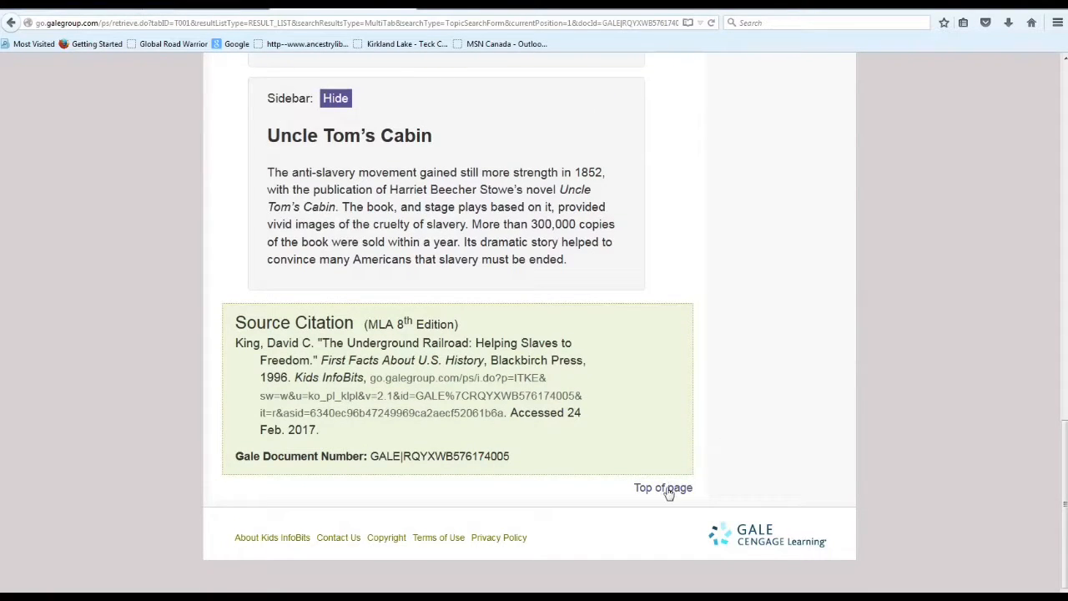
pyautogui.click(663, 487)
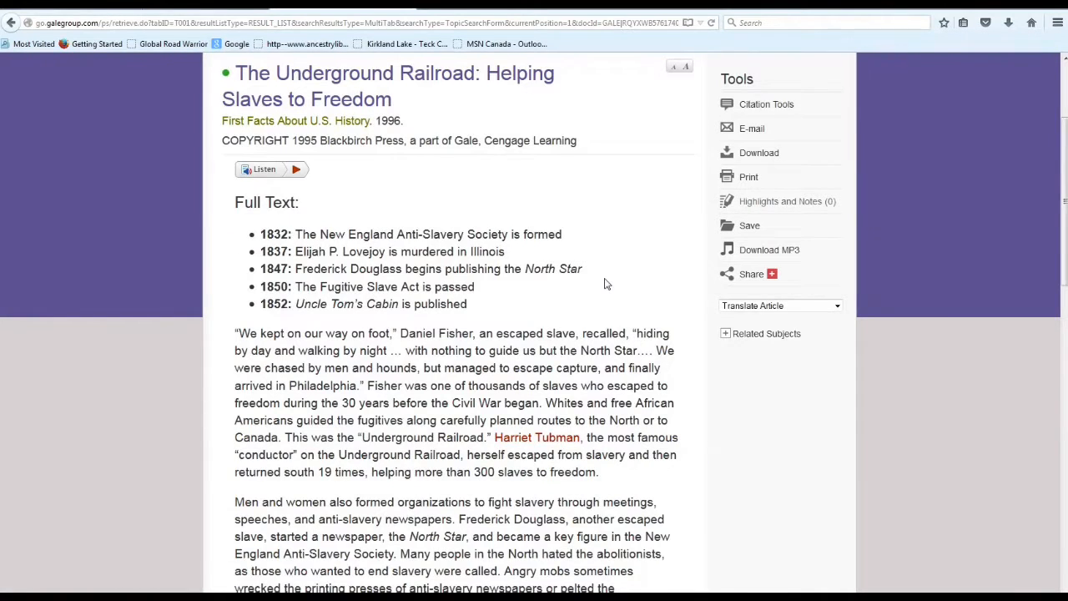
pyautogui.scroll(-3)
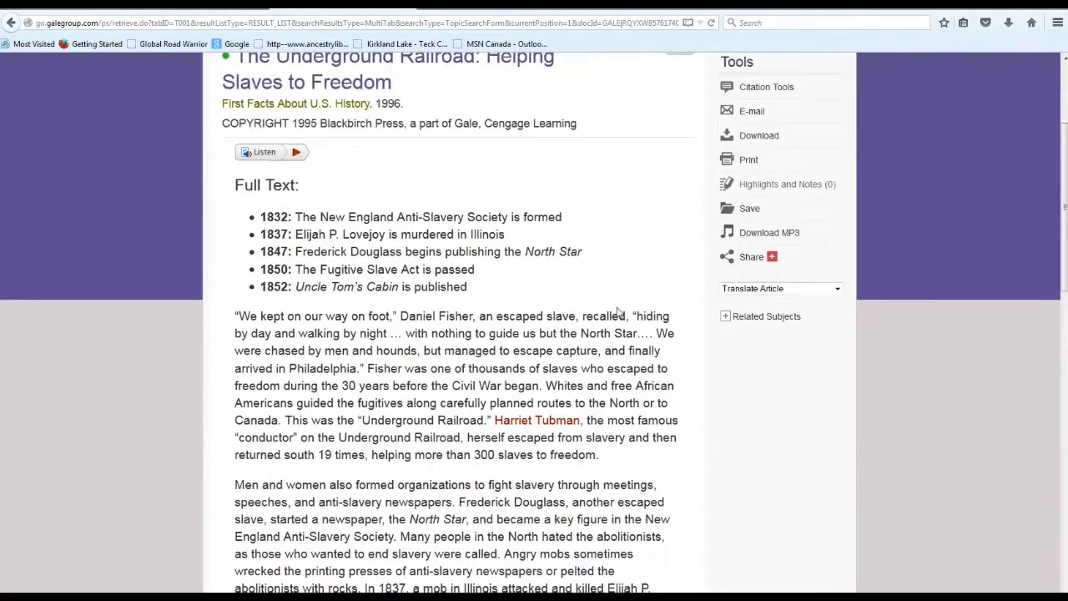